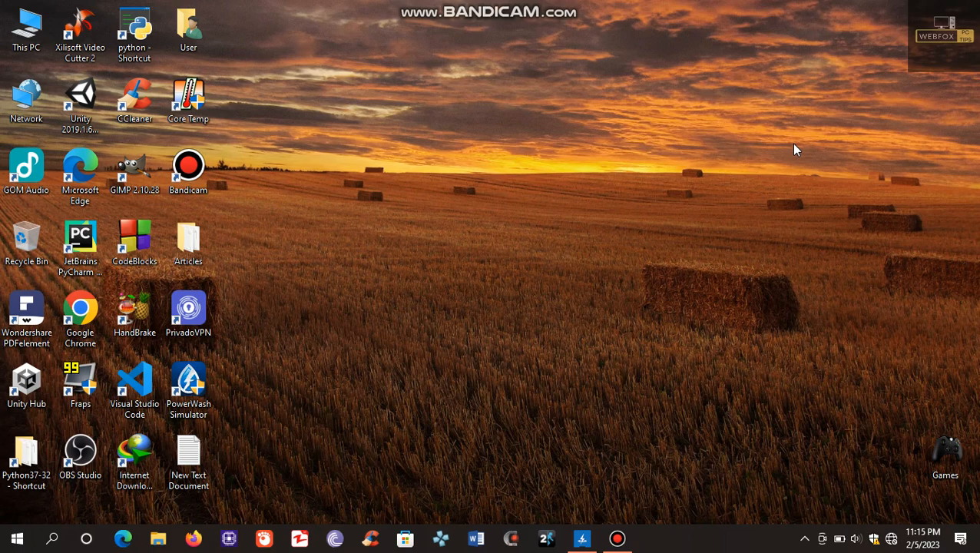
pyautogui.moveTo(586, 513)
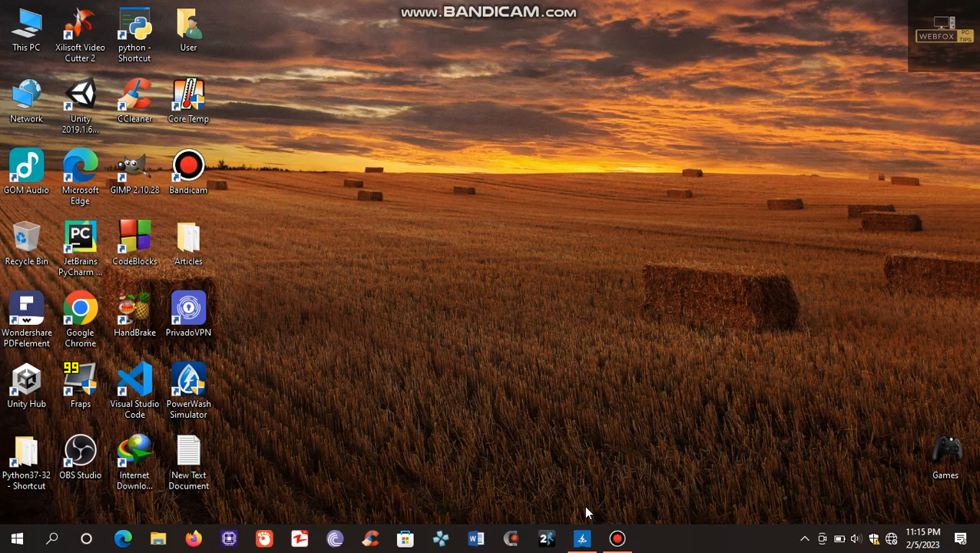
# Launch Intel Graphics Command Center from the taskbar onto its Games home page.
pyautogui.click(581, 538)
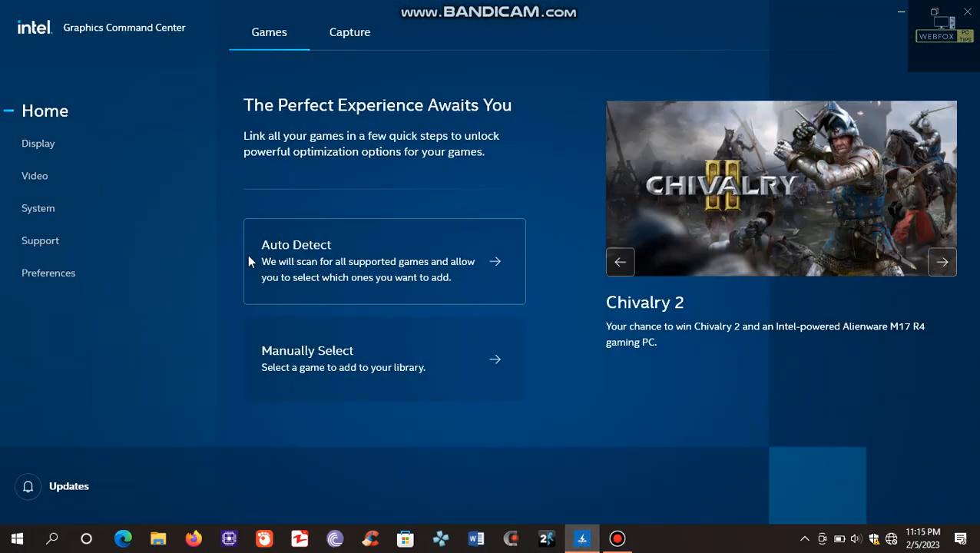
pyautogui.moveTo(152, 365)
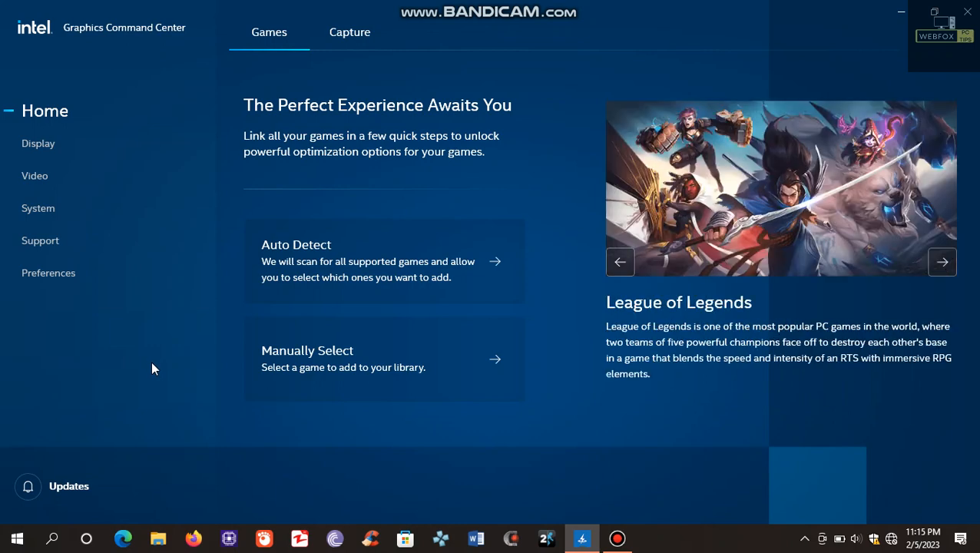
pyautogui.moveTo(350, 32)
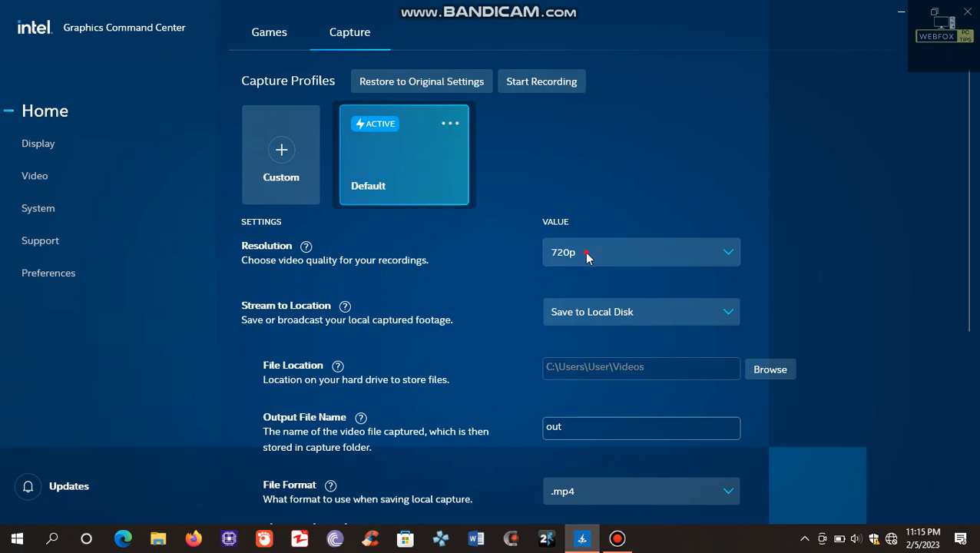
pyautogui.moveTo(877, 270)
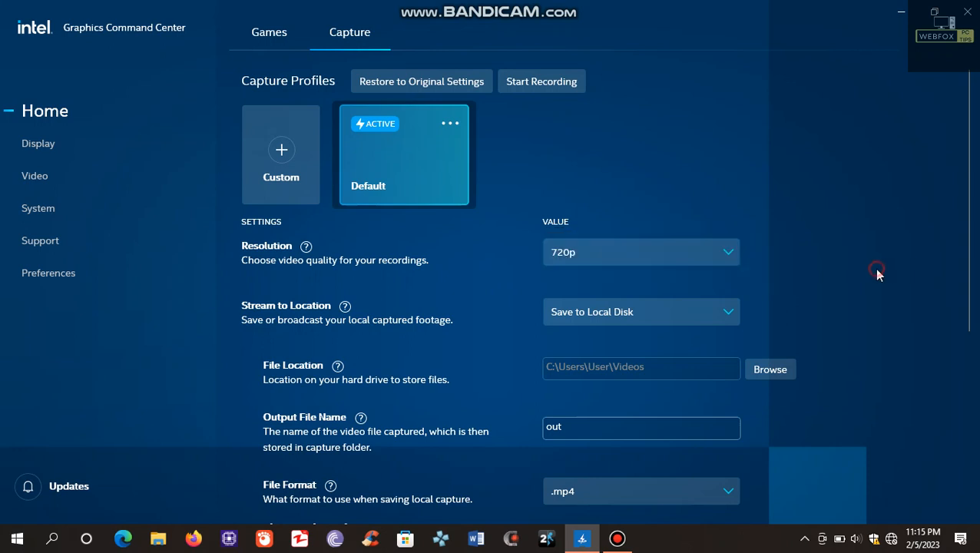
pyautogui.moveTo(461, 384)
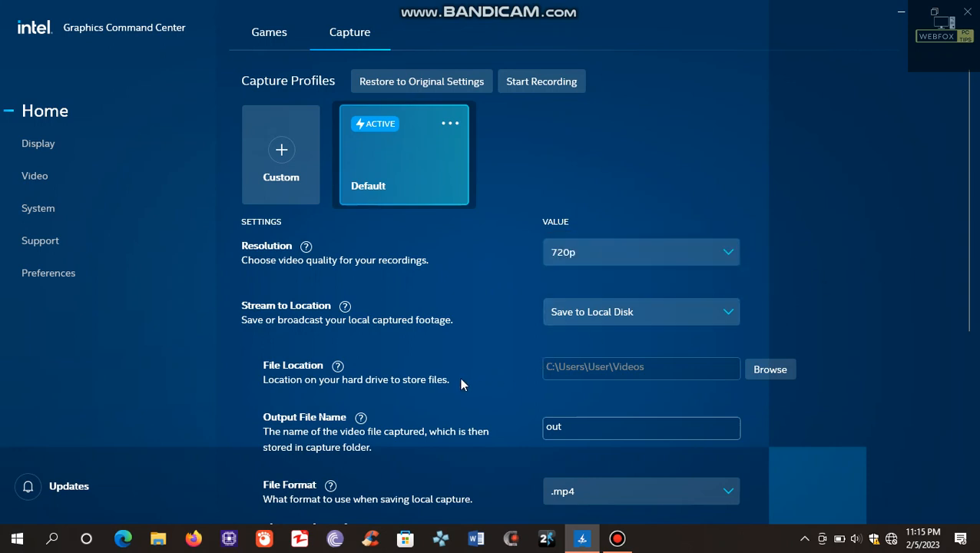
# Scroll the Capture page down to the Advanced Settings: 30 fps, 2200 Kbps video, audio off, 128 Kbps audio.
pyautogui.scroll(-3)
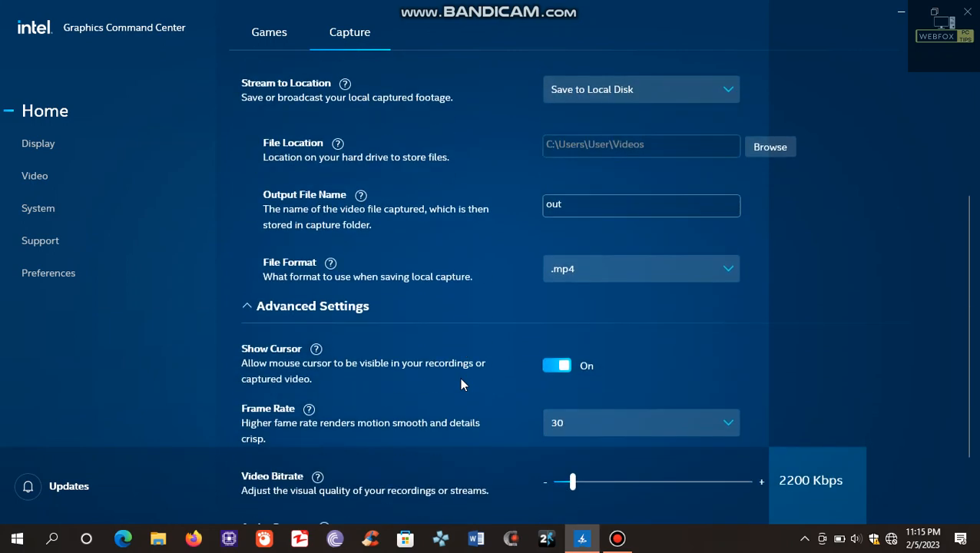
pyautogui.moveTo(490, 280)
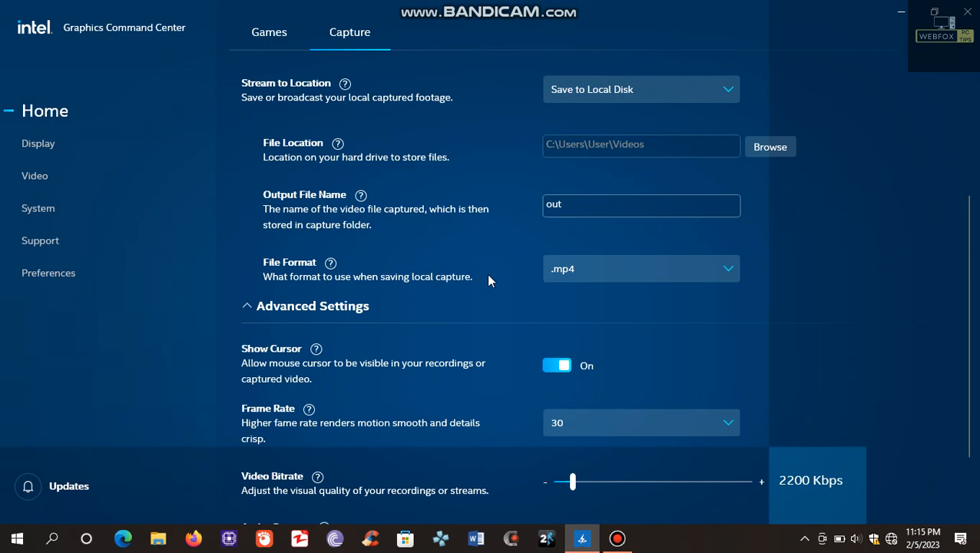
pyautogui.scroll(-3)
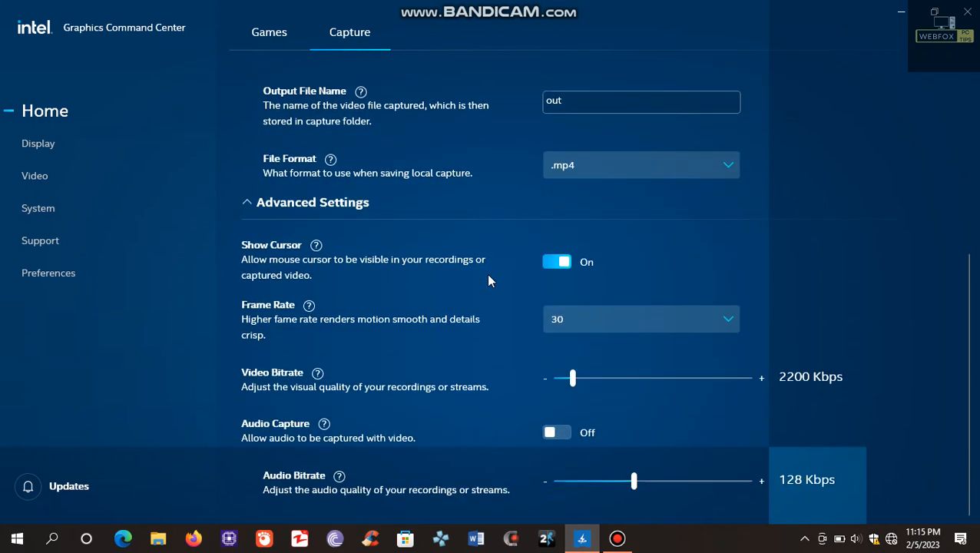
pyautogui.moveTo(475, 322)
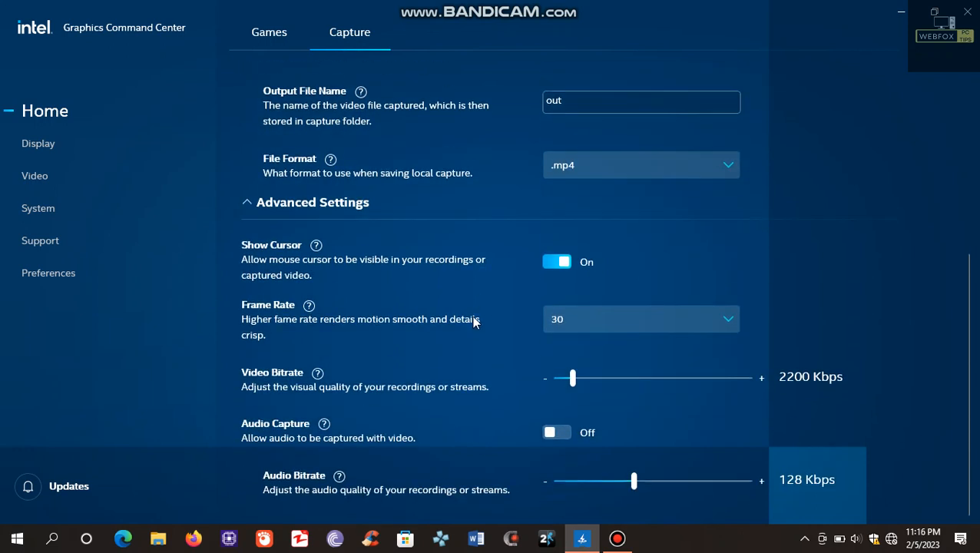
pyautogui.moveTo(458, 389)
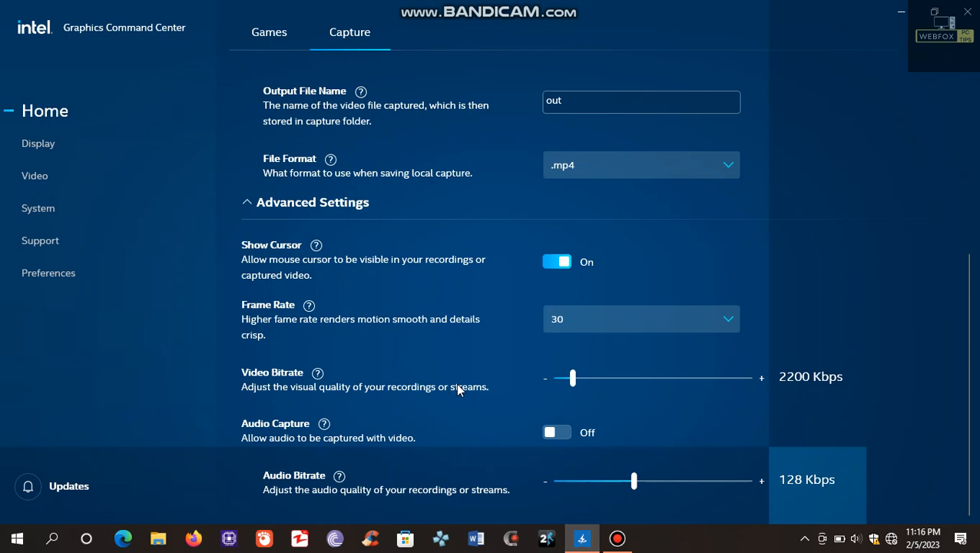
pyautogui.moveTo(470, 493)
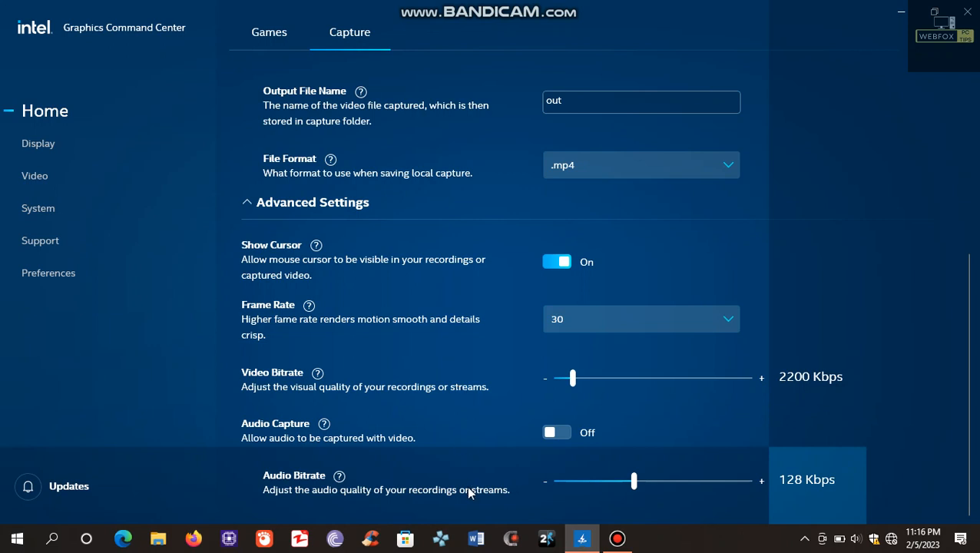
pyautogui.moveTo(445, 442)
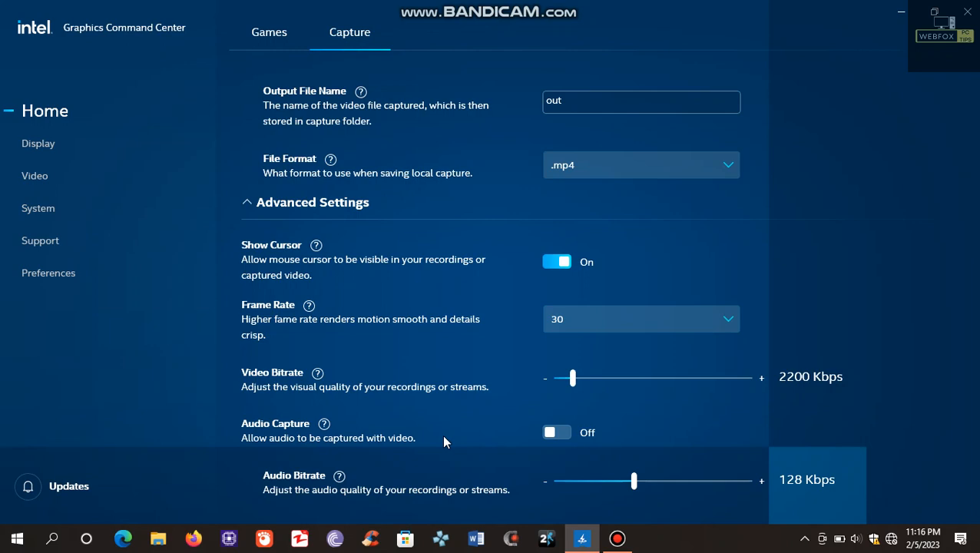
# Scroll back to the top of the Capture page showing the Default profile and Start Recording.
pyautogui.scroll(3)
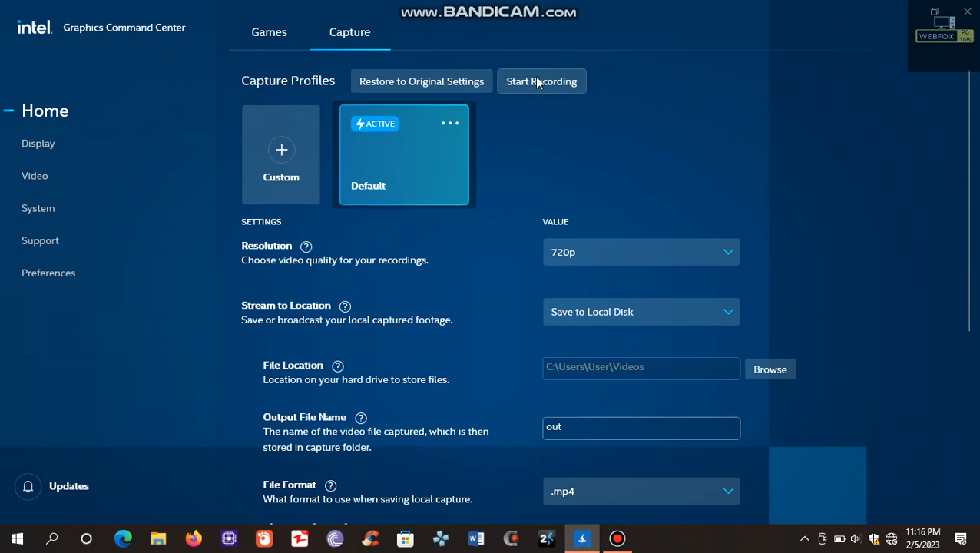
pyautogui.moveTo(538, 84)
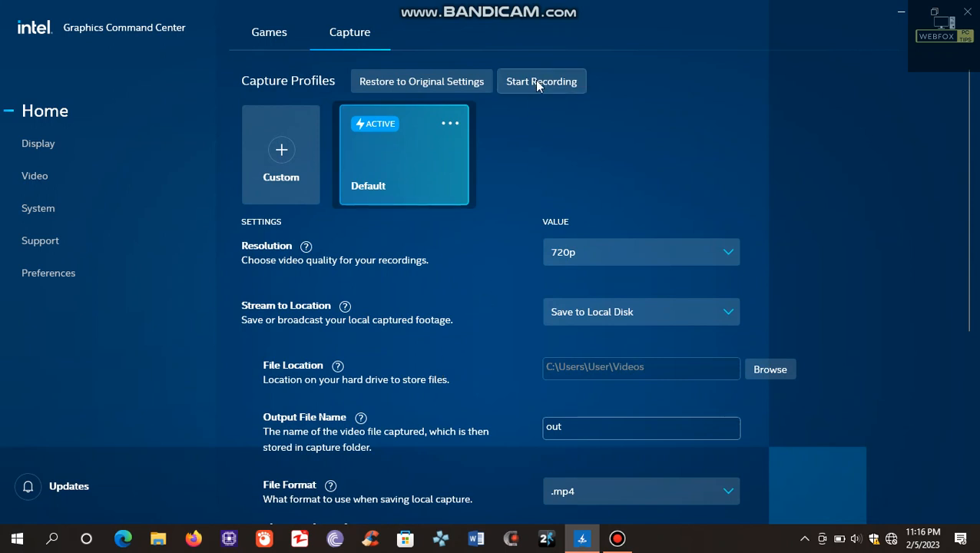
pyautogui.moveTo(778, 103)
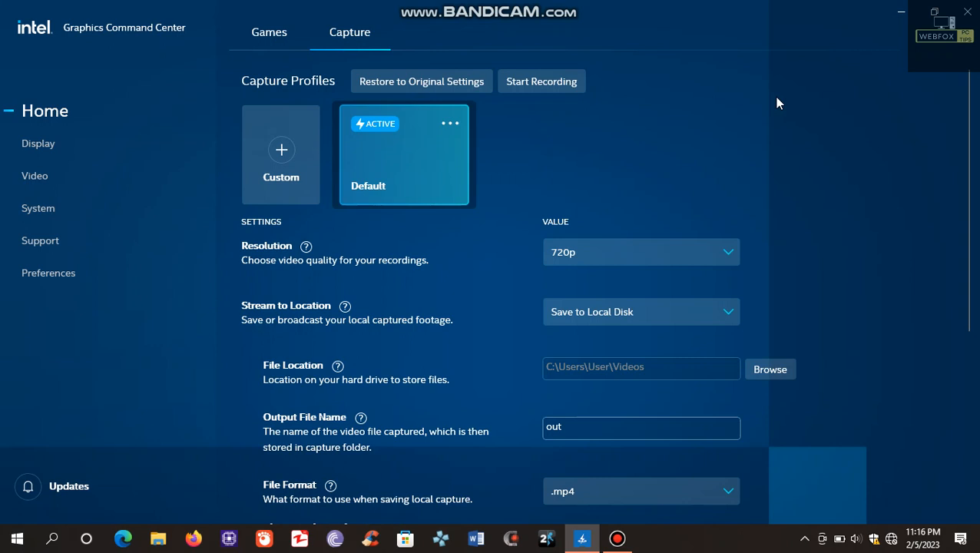
pyautogui.moveTo(805, 91)
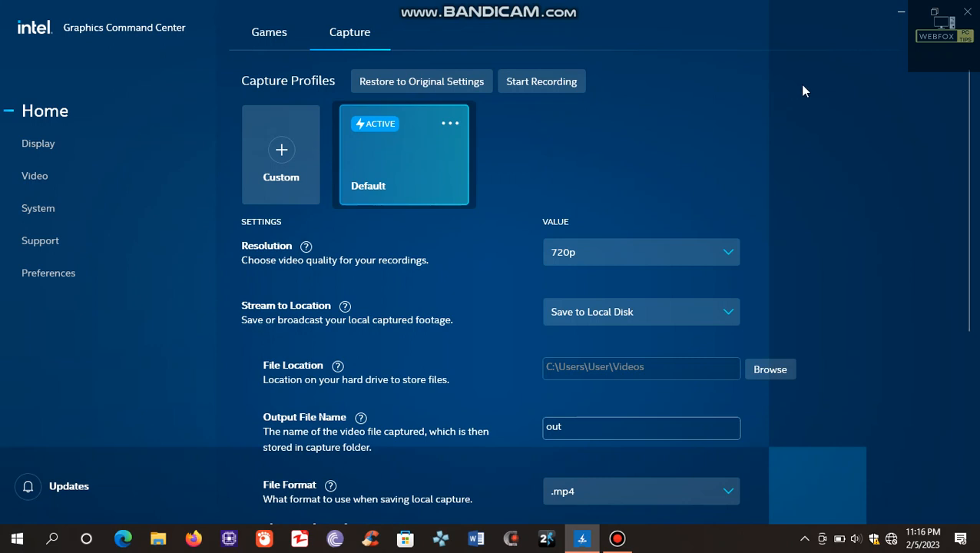